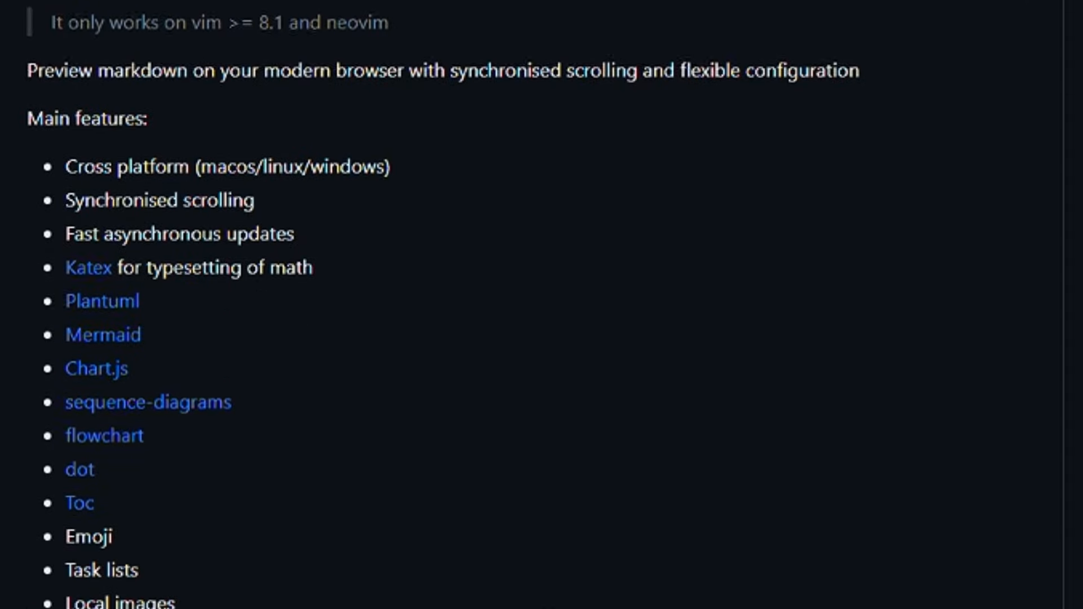
# Accept The Fuck's python fix, then run fuck to rerun git push with upstream branch set
pyautogui.scroll(-3)
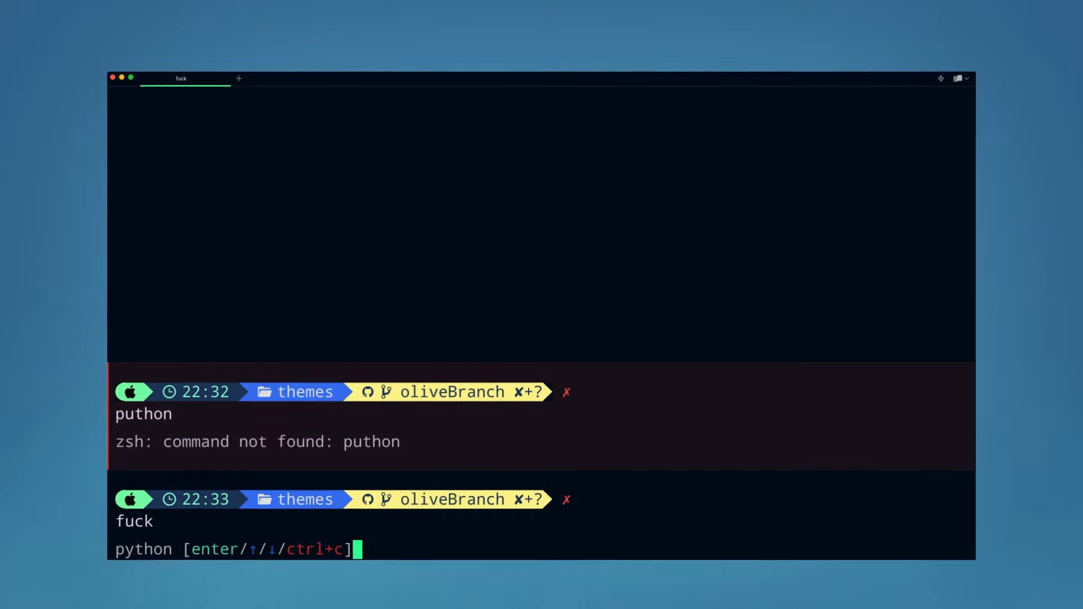
pyautogui.press('enter')
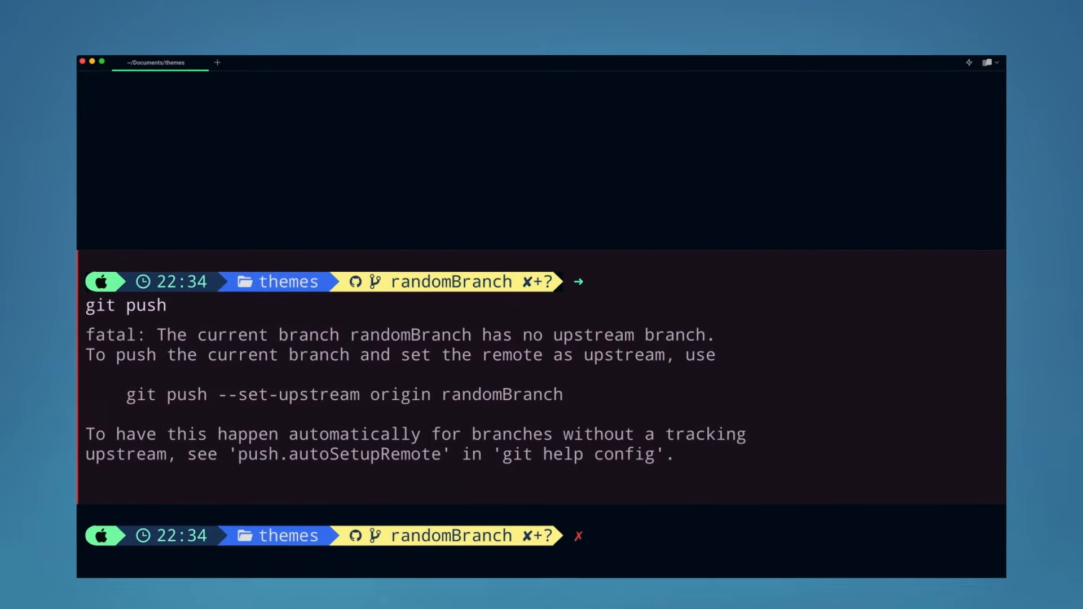
pyautogui.write('fuck')
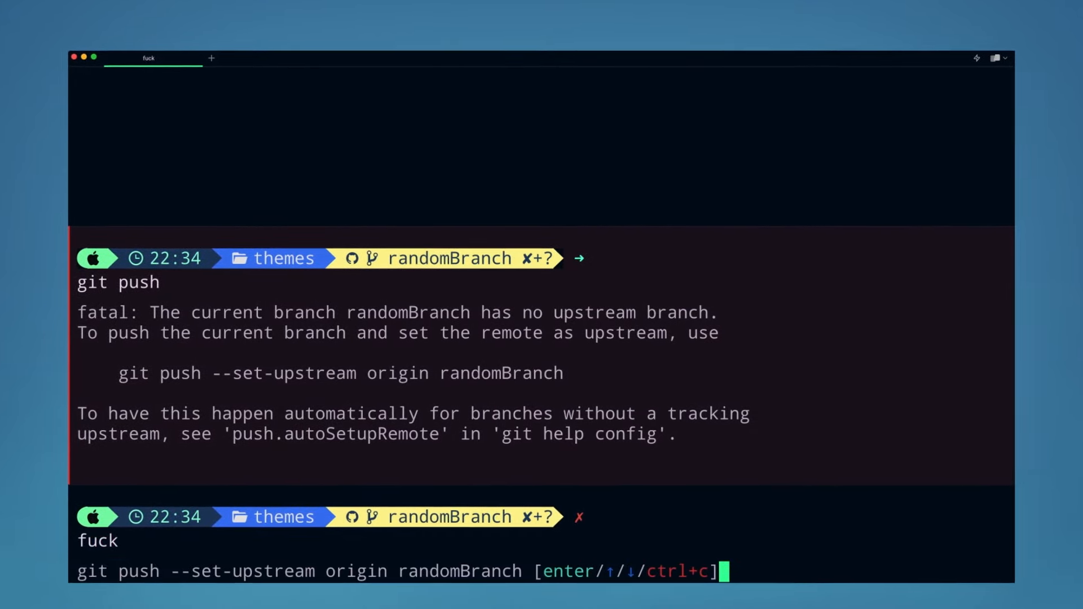
pyautogui.press('enter')
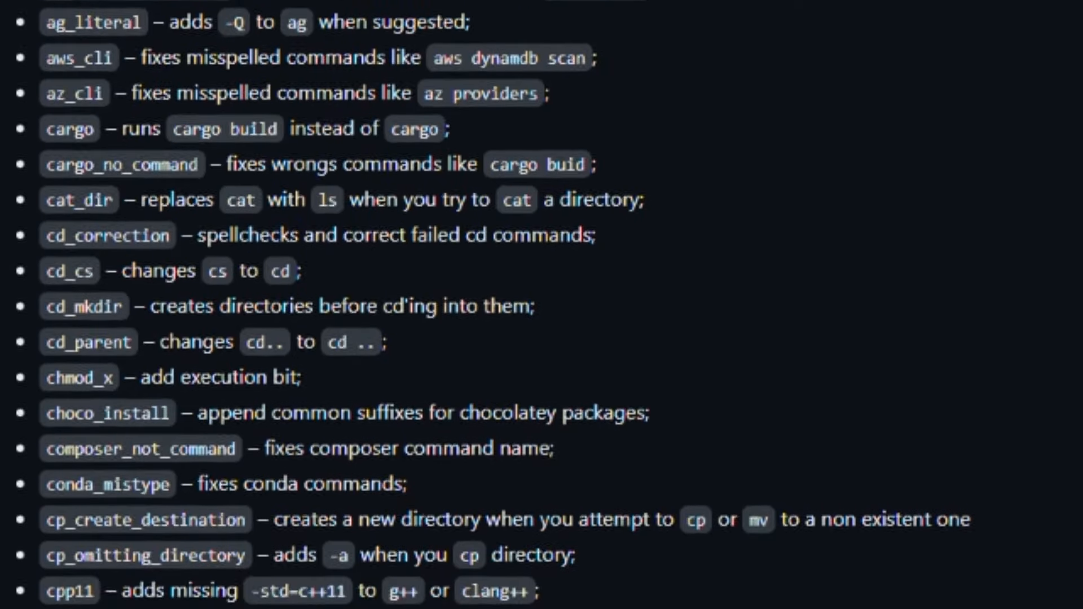
pyautogui.scroll(-3)
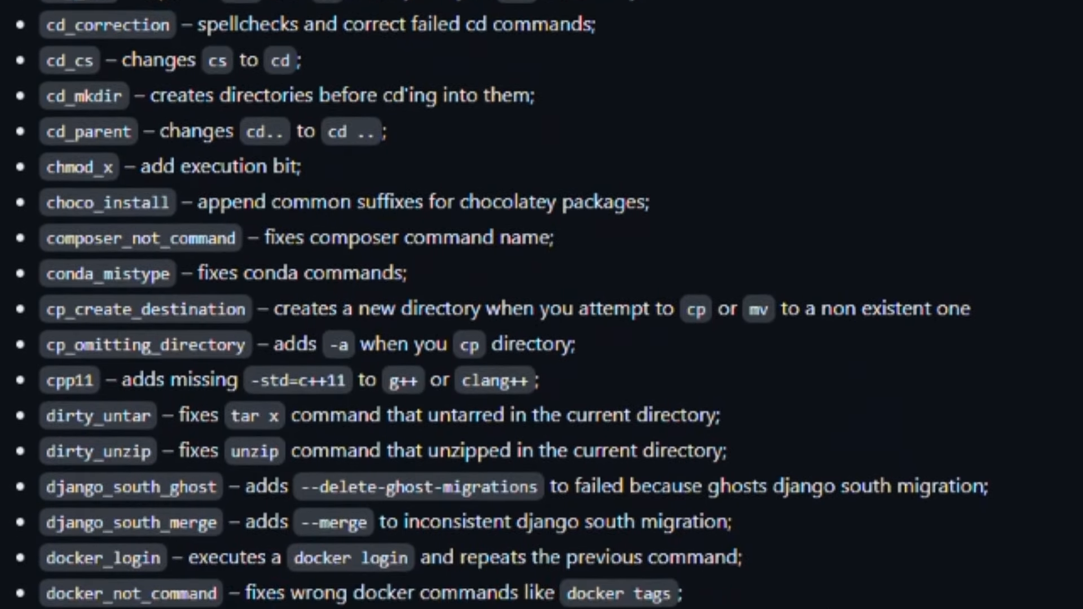
pyautogui.scroll(-3)
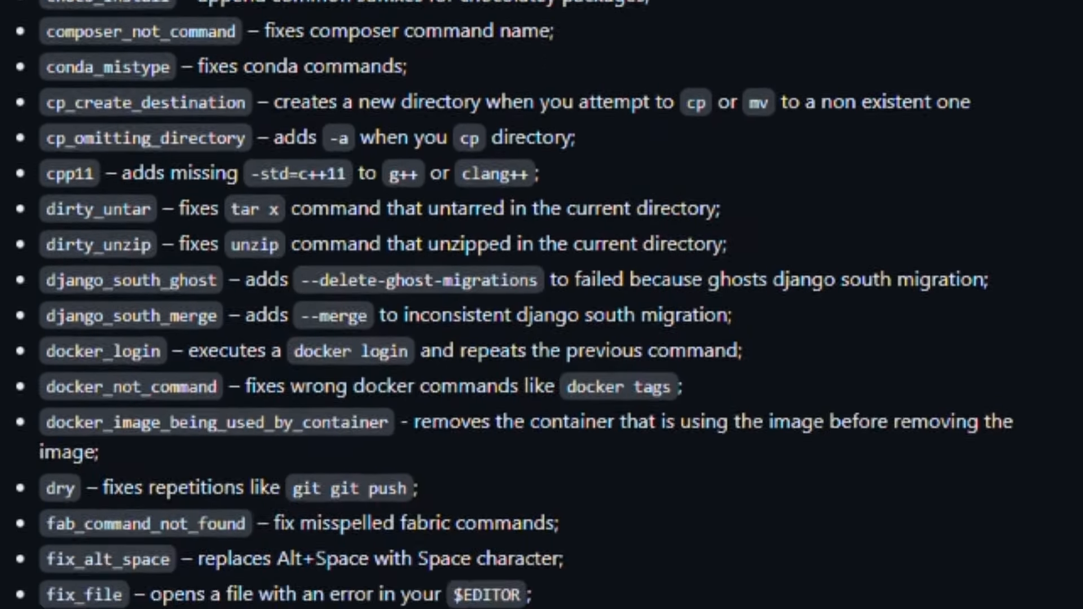
pyautogui.scroll(-3)
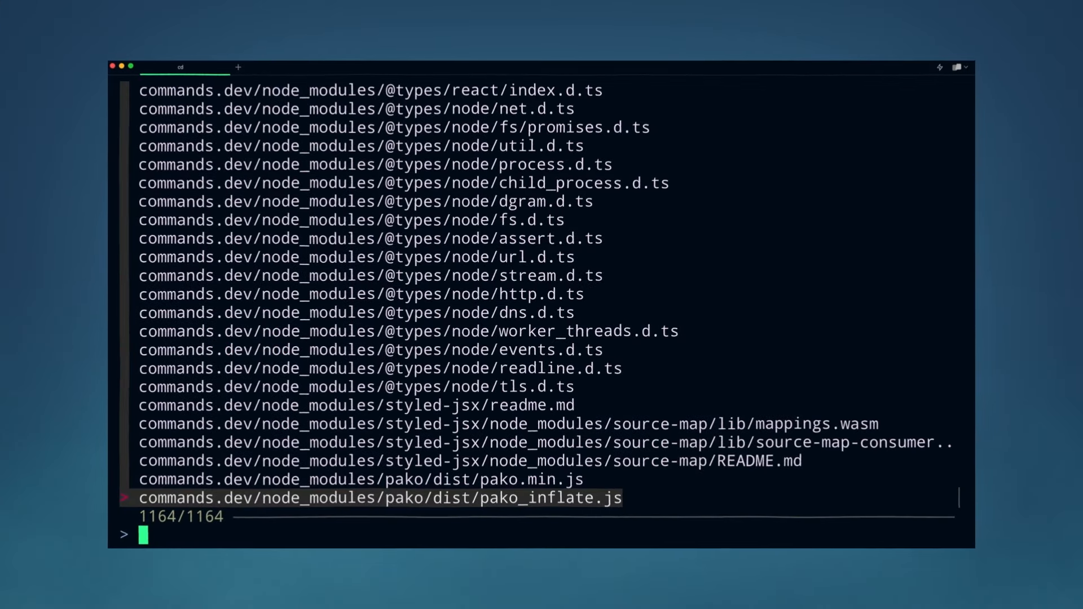
# Filter the fzf file list with the query 'screenshots'
pyautogui.write('screenshots')
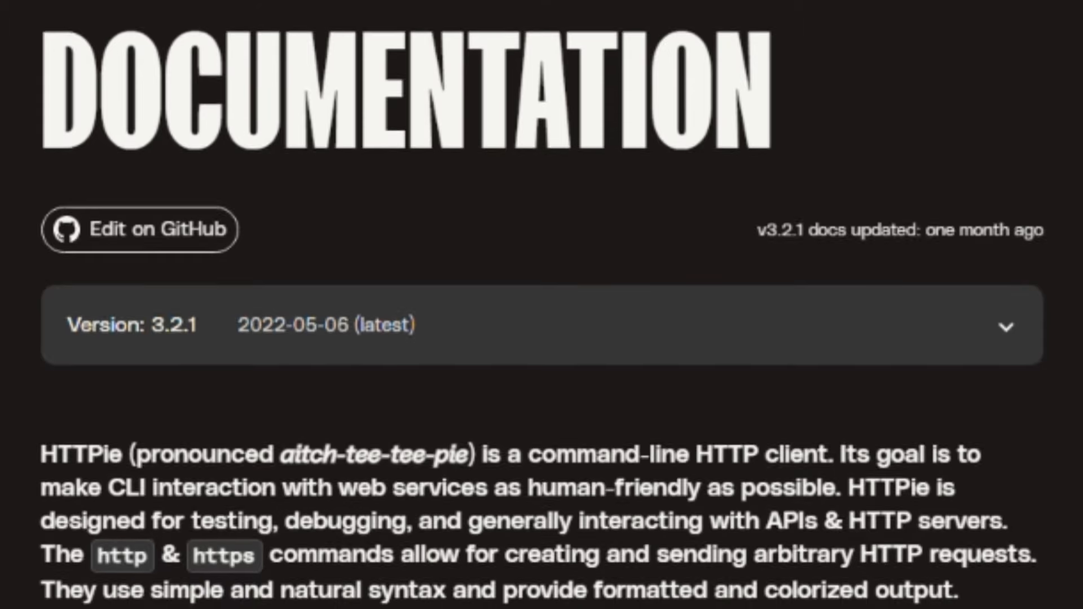
# Scroll the HTTPie docs down to the pip install and upgrade commands
pyautogui.scroll(-3)
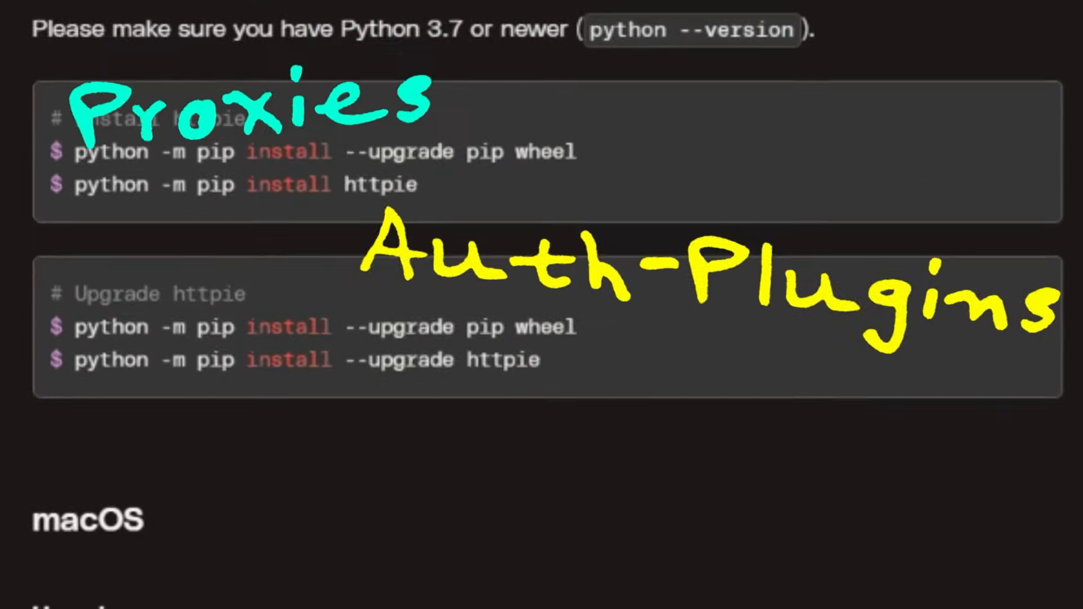
pyautogui.scroll(-3)
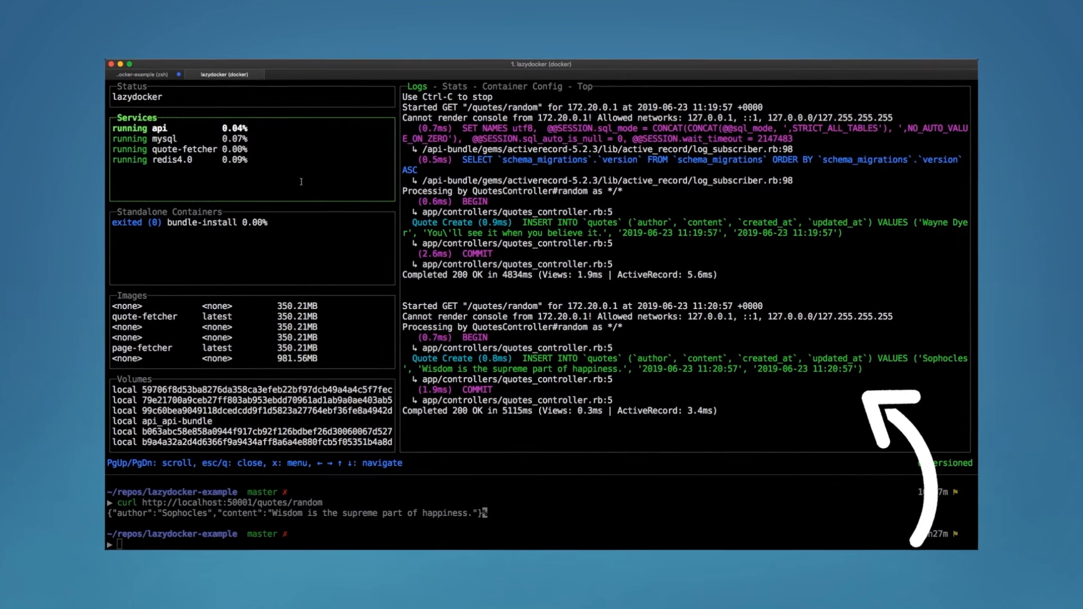
# Select the api service in lazydocker to view its request logs
pyautogui.click(453, 85)
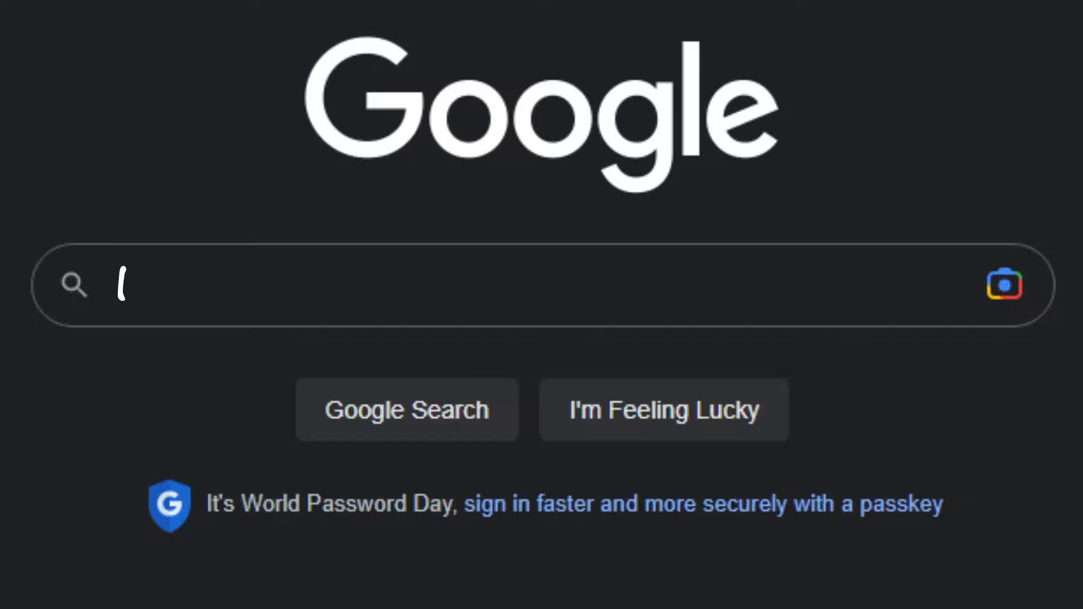
# Enter the query 'docker for dummies...' in the Google search box
pyautogui.write('docker for dummies...')
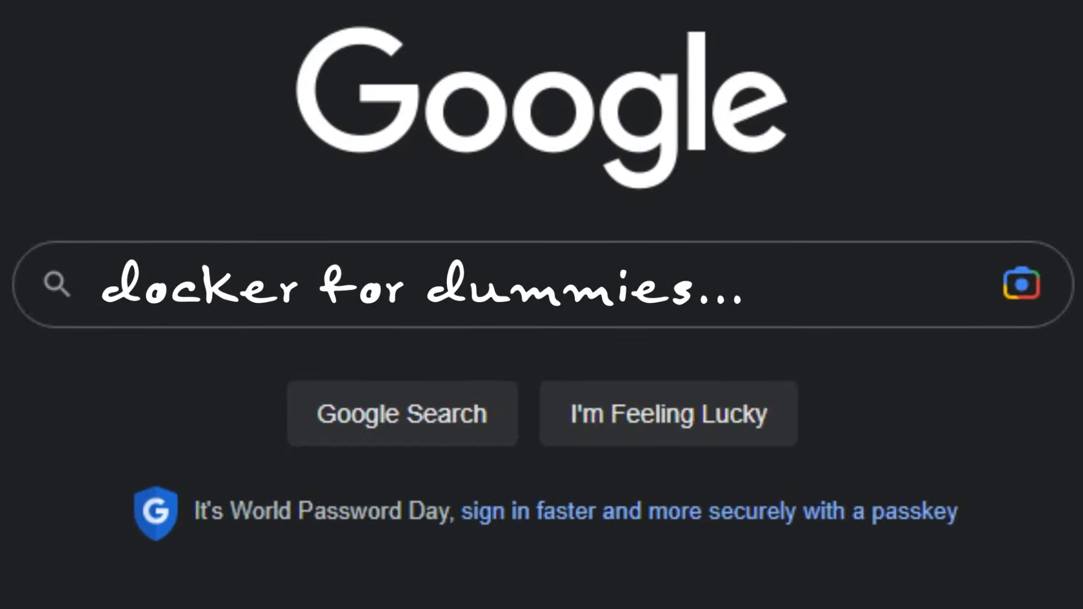